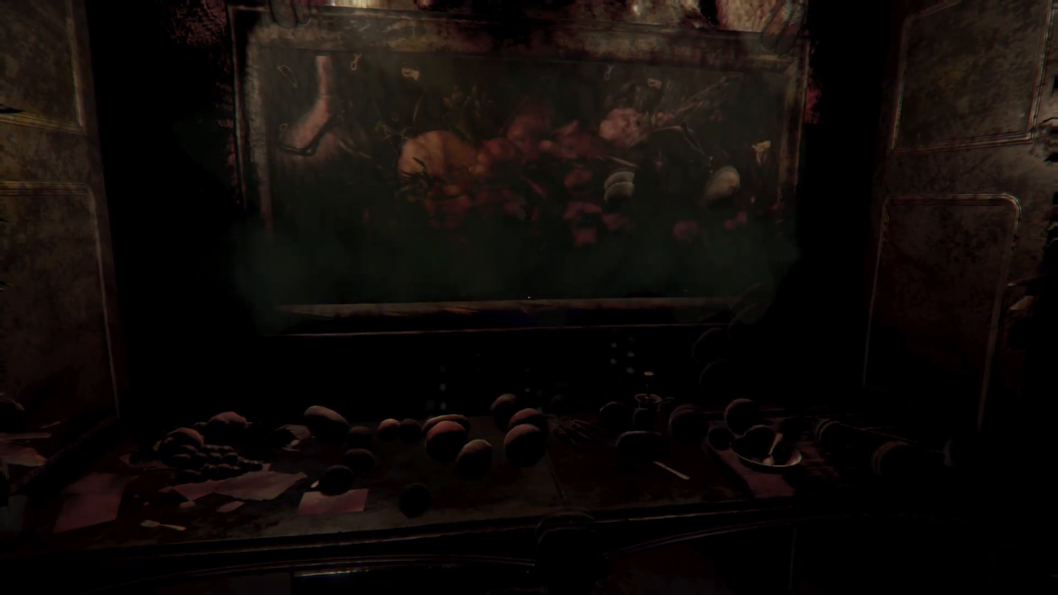
{"action": "mouse_move", "coordinate": [529, 297]}
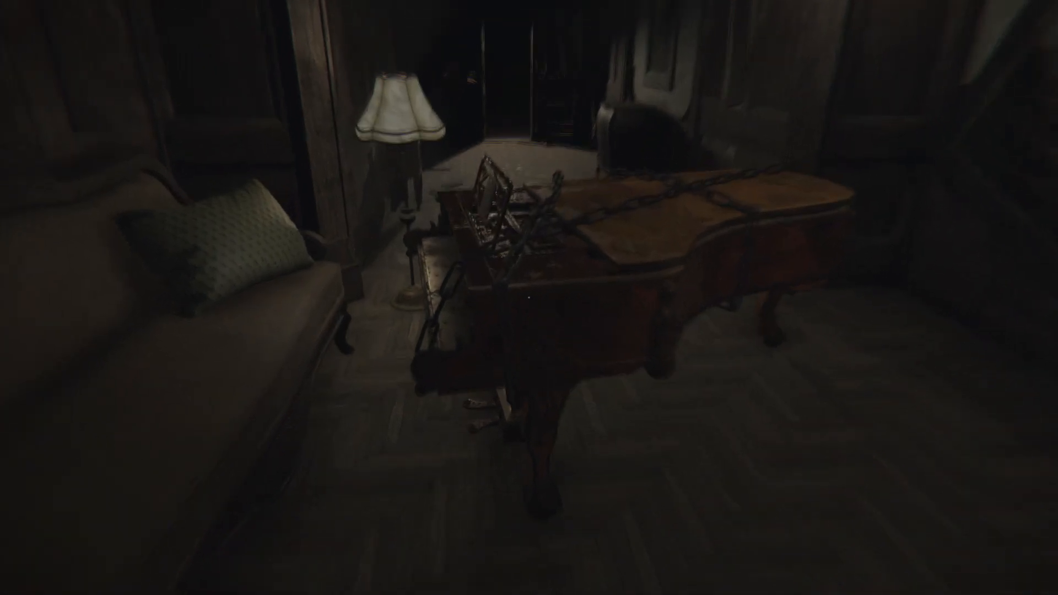
{"action": "mouse_move", "coordinate": [529, 298]}
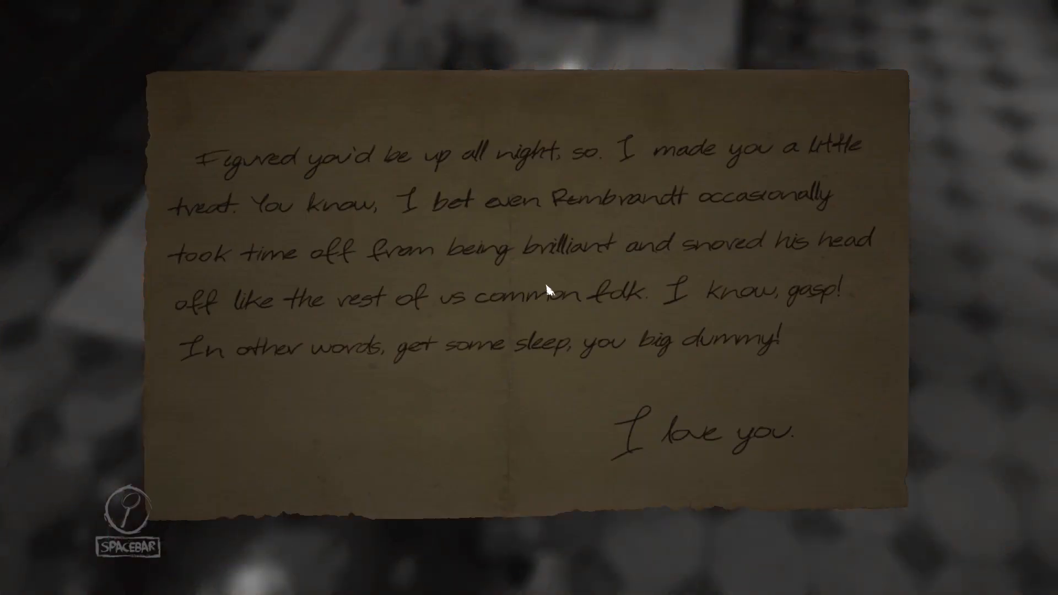
{"action": "key", "text": "space"}
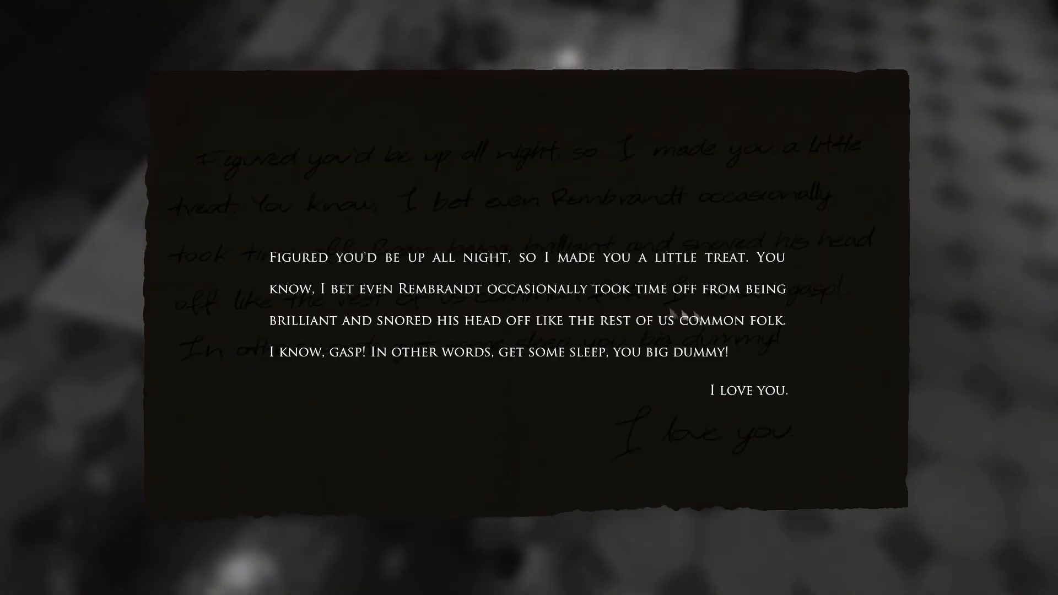